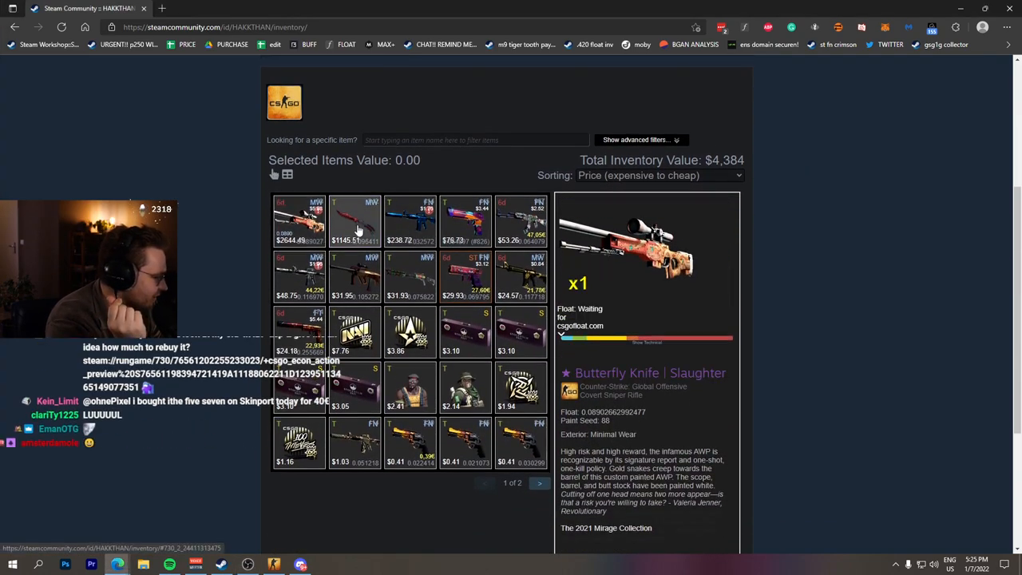
- Preview the AWP Desert Hydra and Butterfly Knife Slaughter in-game, returning to the inventory each time
scroll("down", 3)
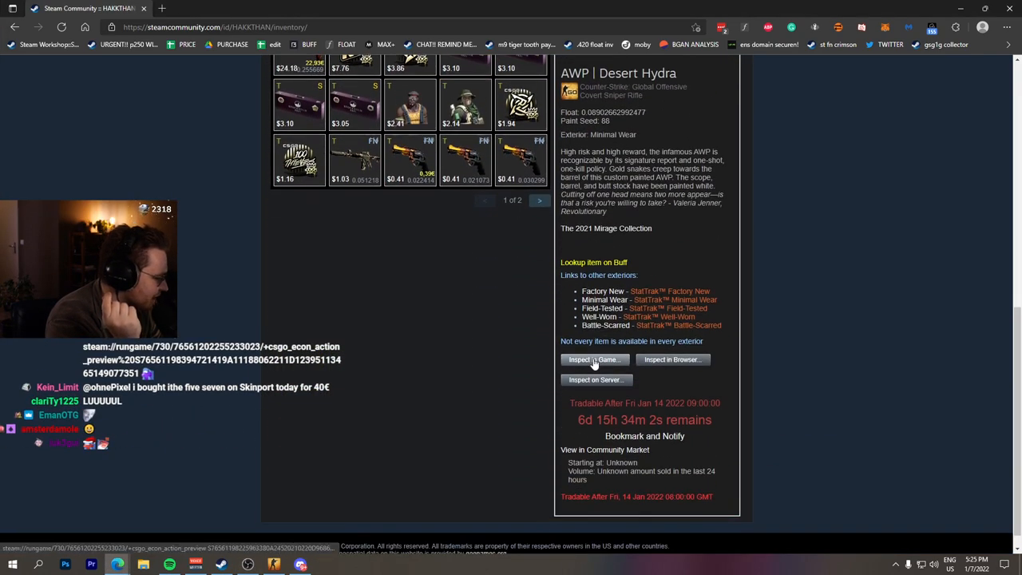
left_click(672, 359)
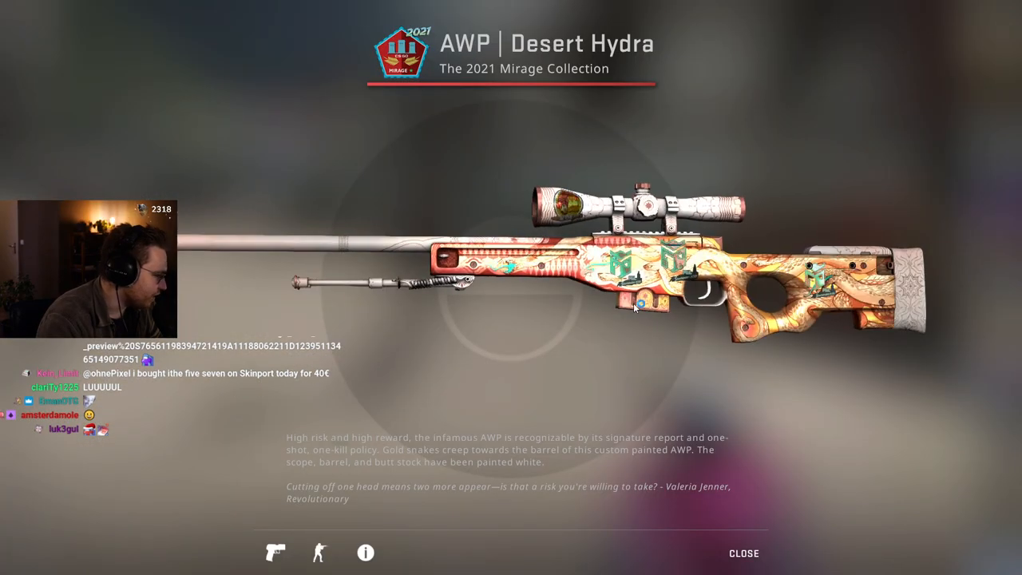
left_click(742, 553)
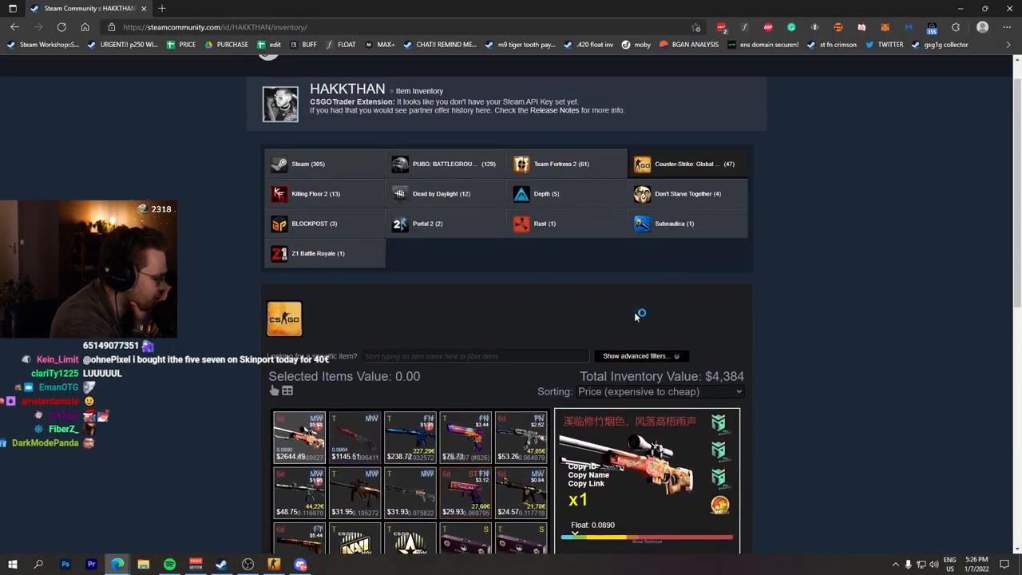
scroll("down", 3)
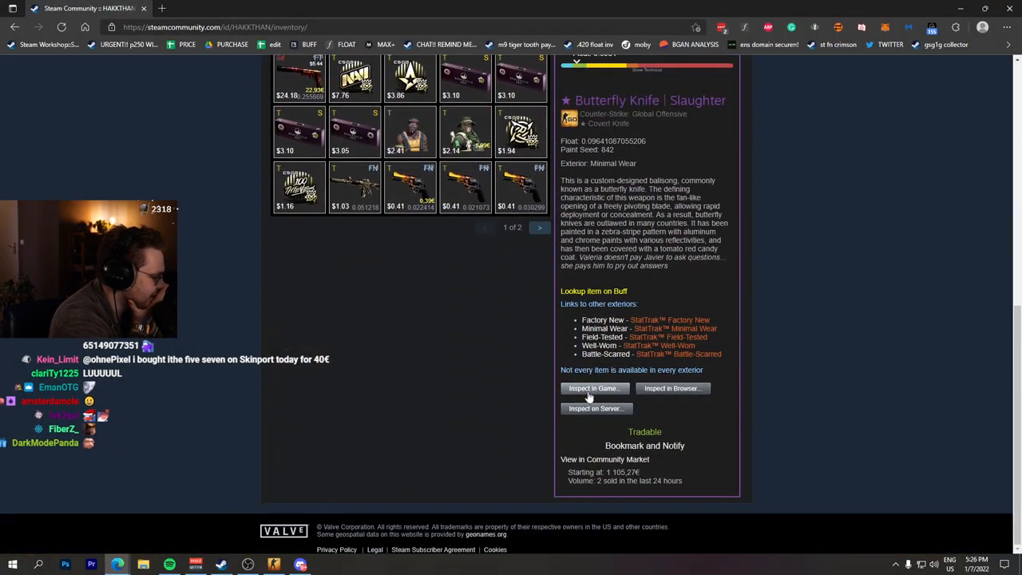
left_click(594, 388)
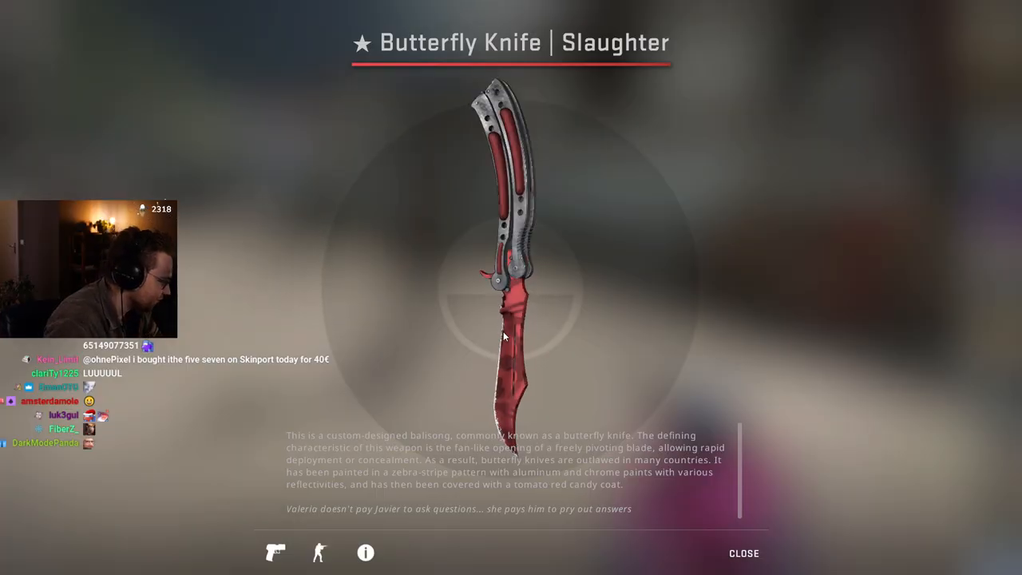
left_click(742, 552)
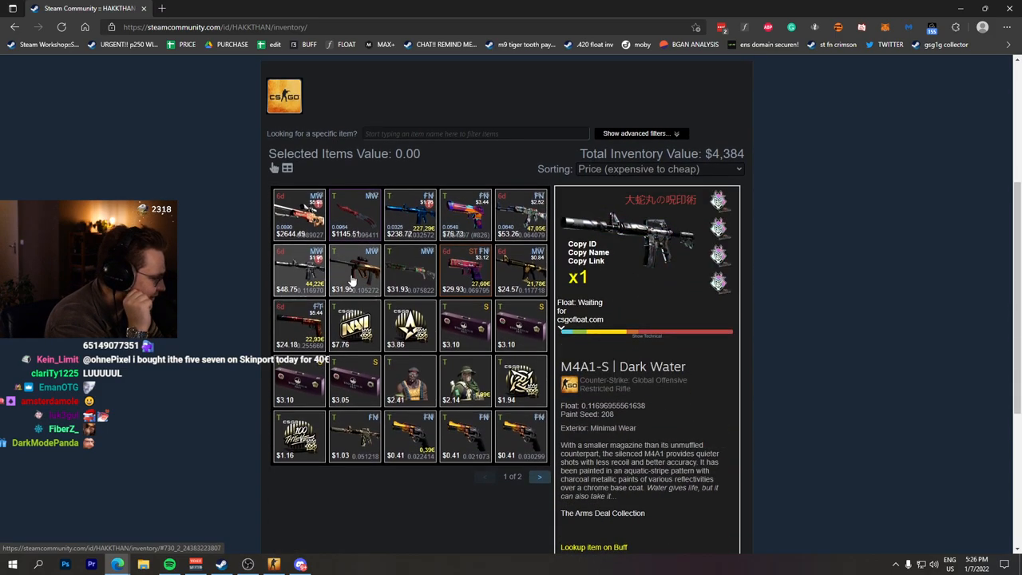
- Filter the inventory by 'age', then 'usp', then 'glock'
type("age")
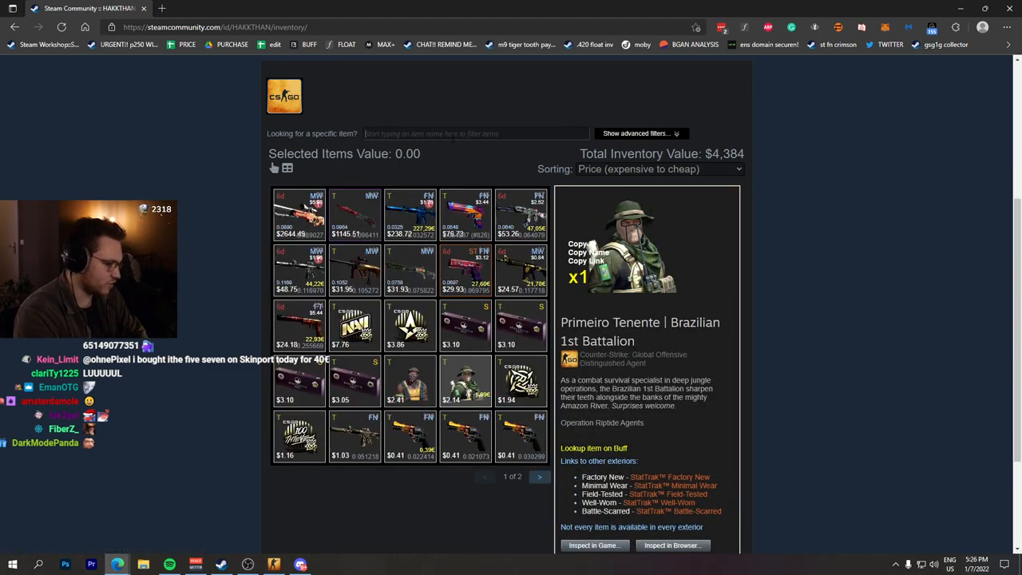
type("usp")
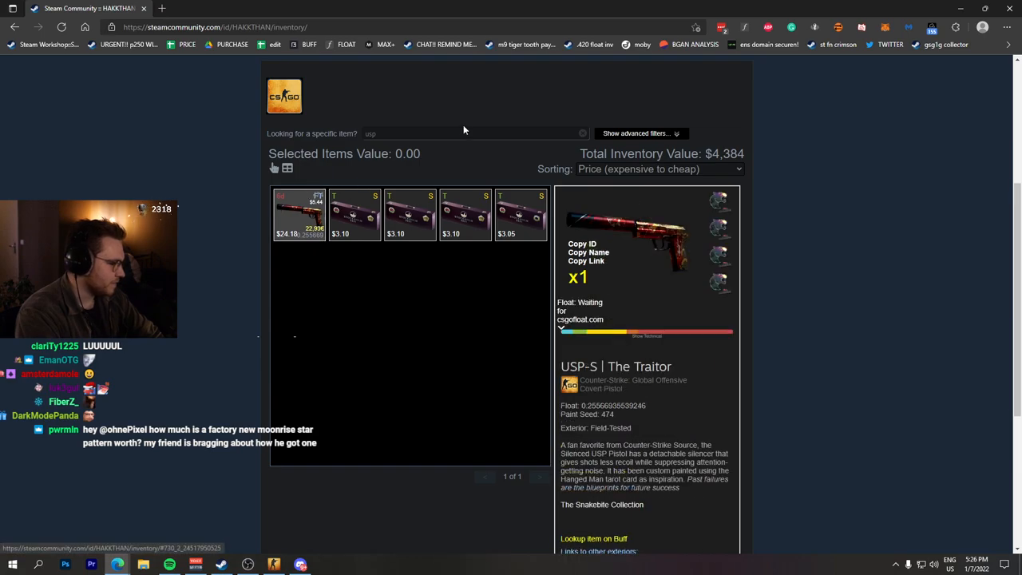
scroll("down", 3)
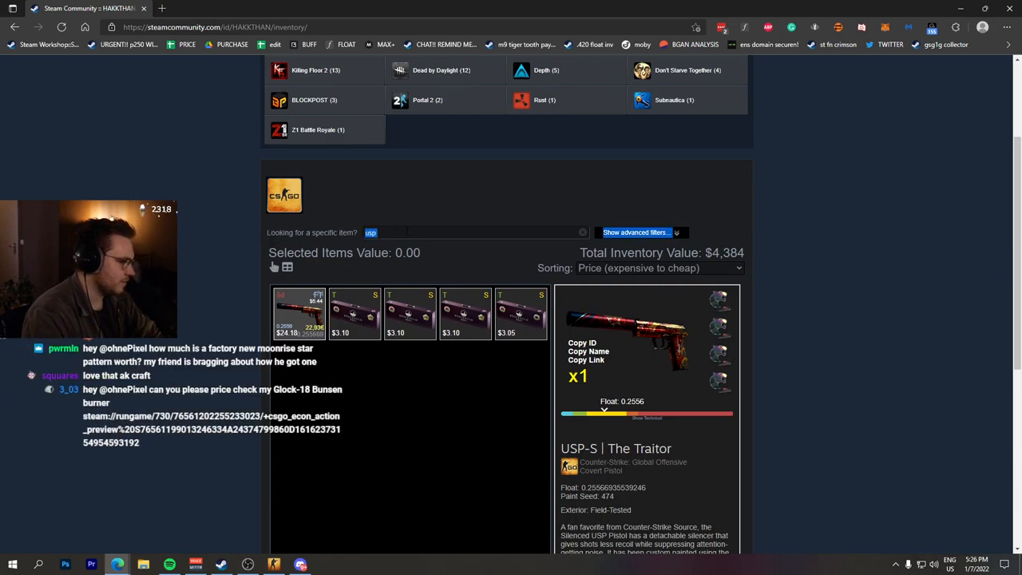
type("glock")
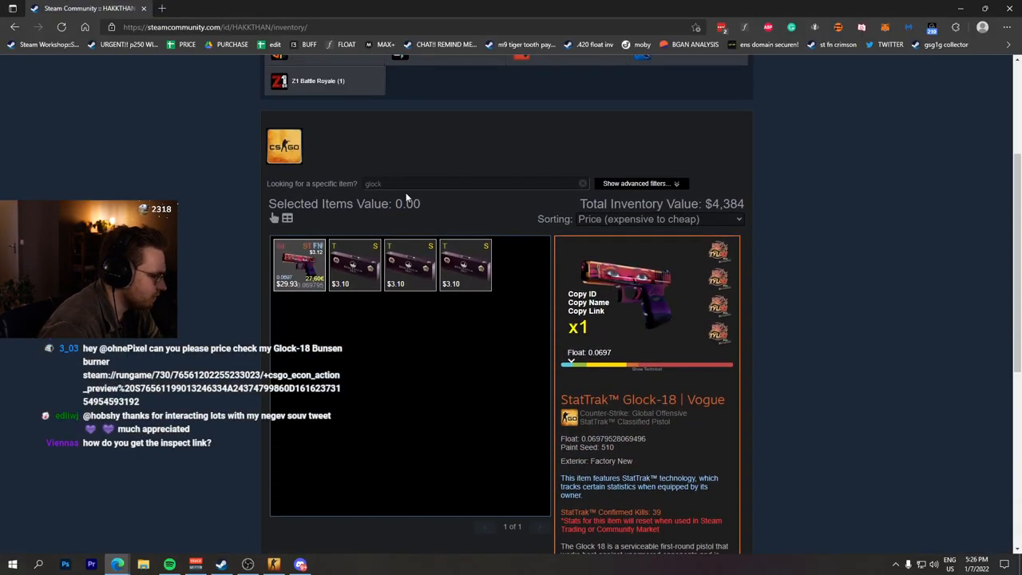
- Filter by 'm4', then clear the filter and show a bottom-row item's details
type("m4")
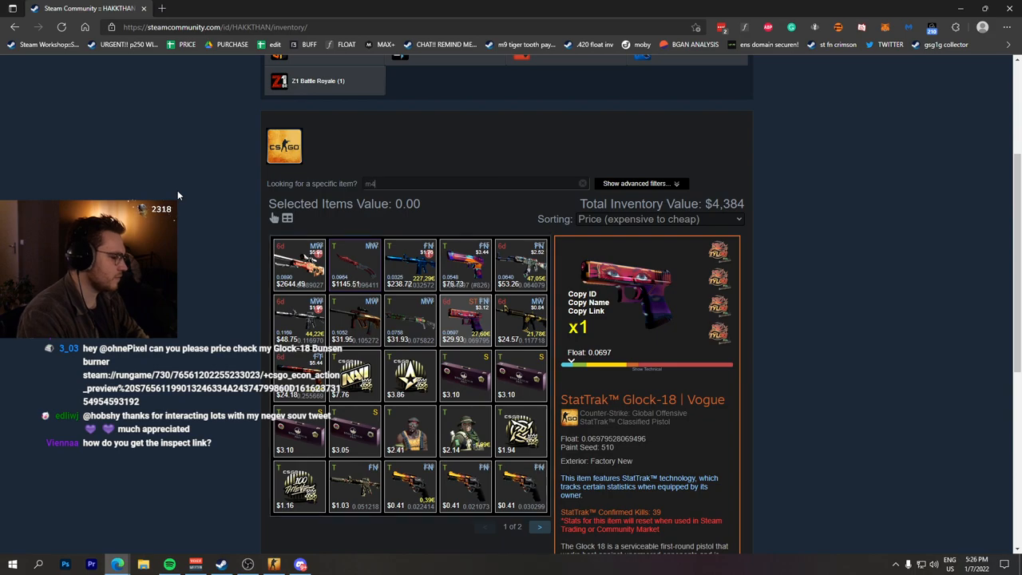
left_click(582, 183)
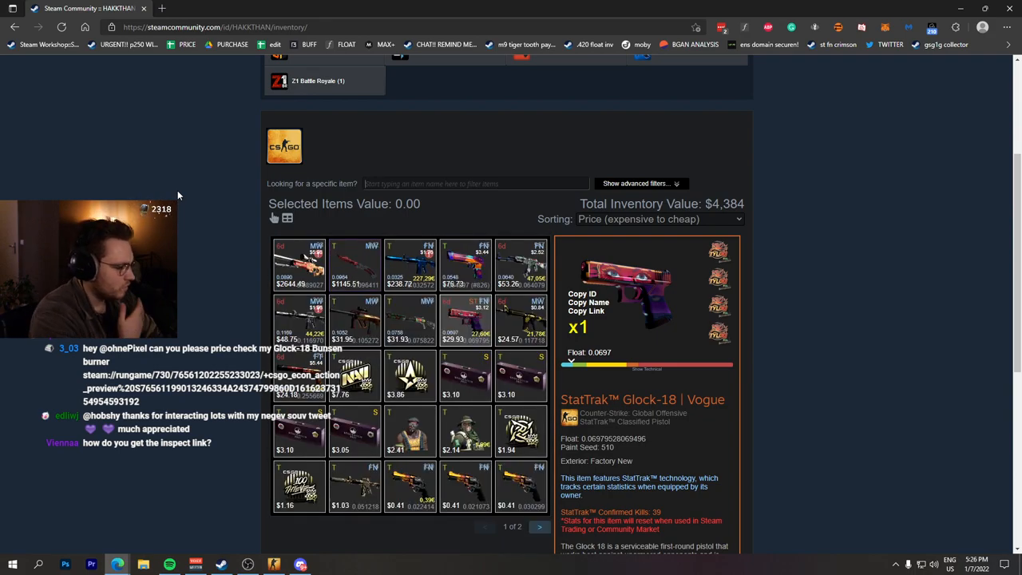
left_click(520, 487)
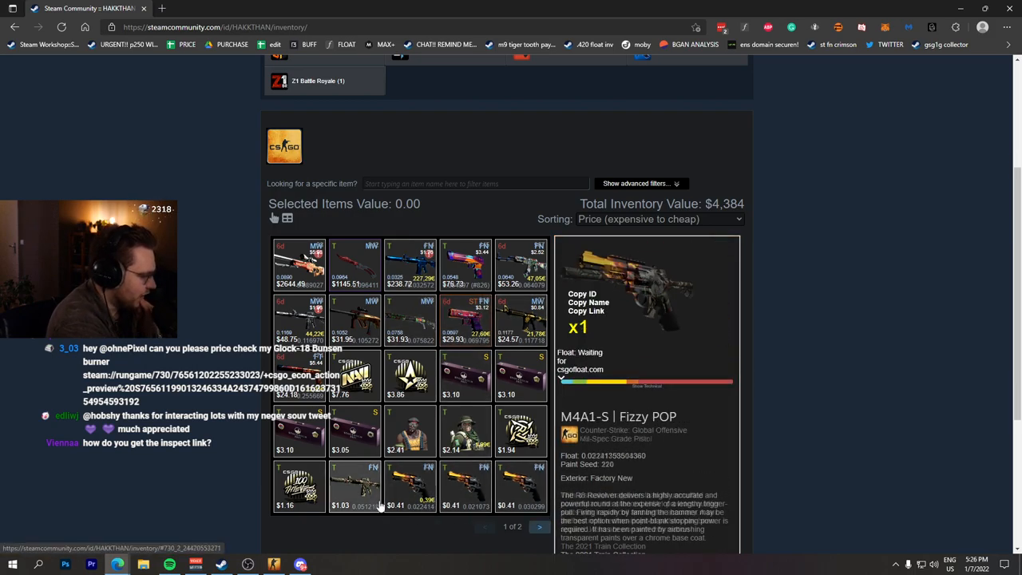
- Show the Gold Operation Riptide Coin on inventory page 2, then return to page 1
left_click(539, 526)
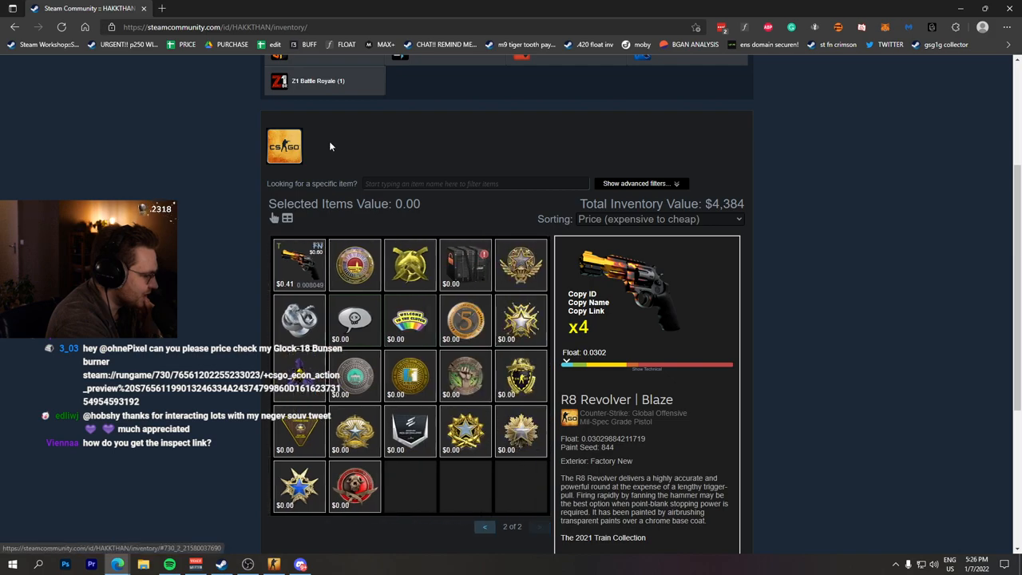
left_click(409, 265)
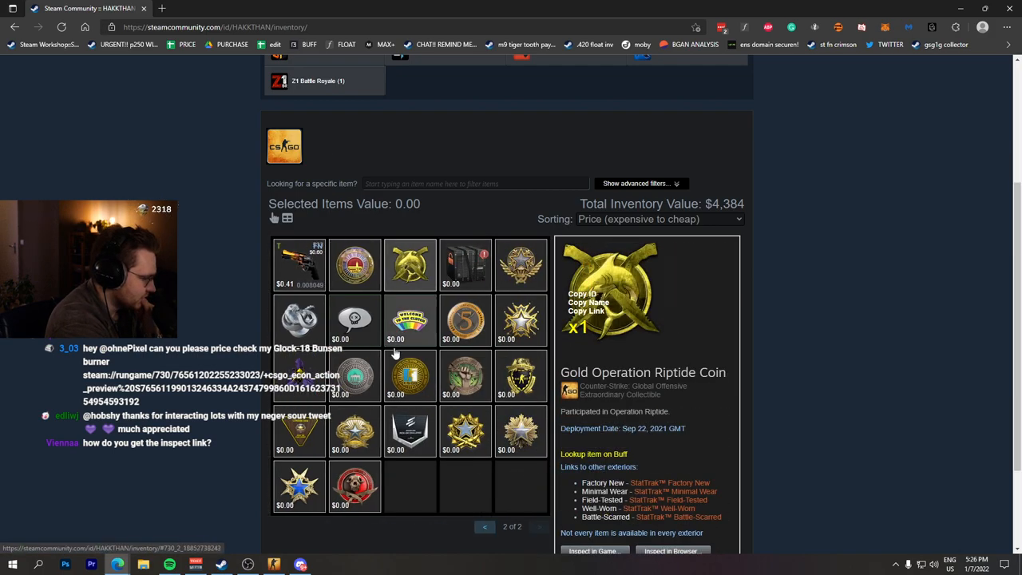
left_click(484, 526)
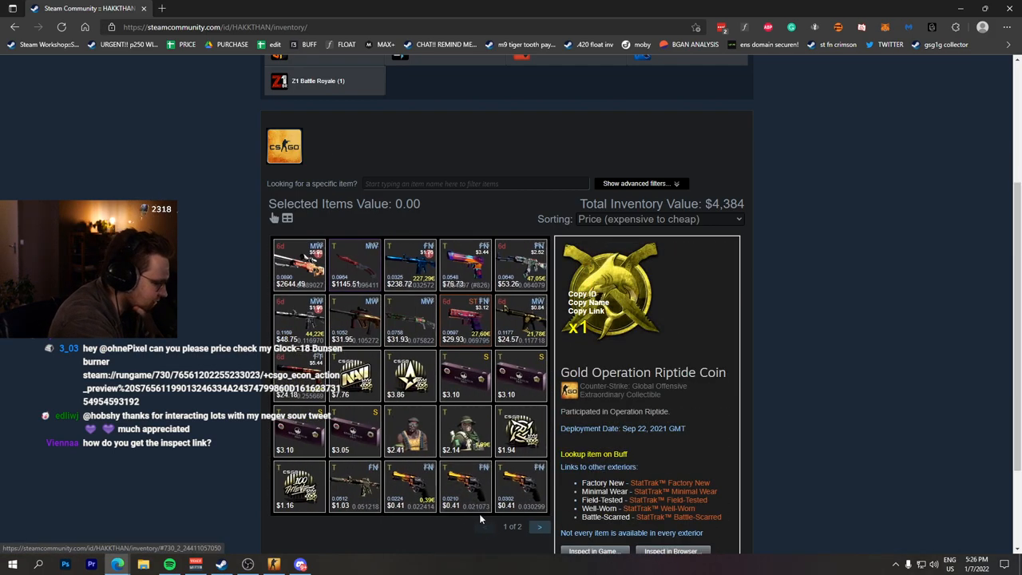